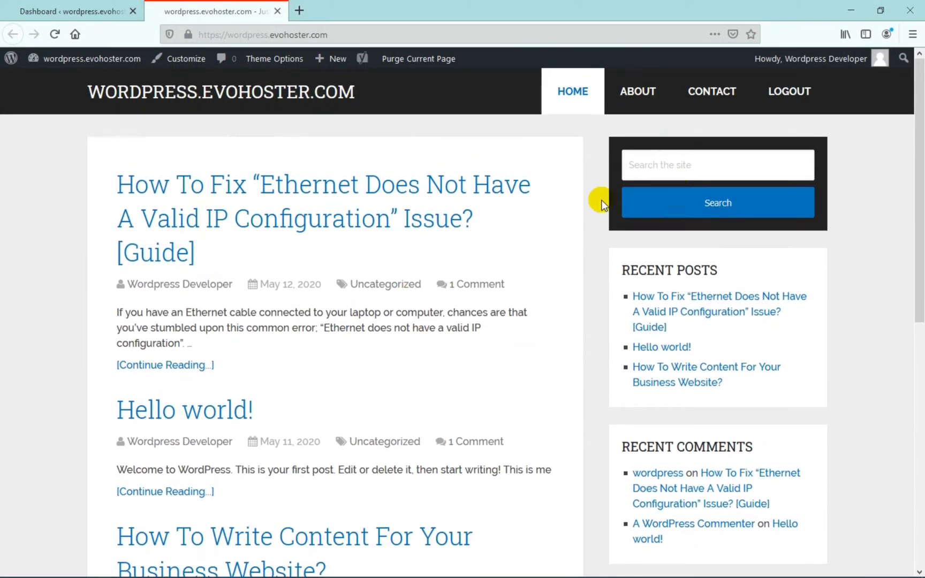
pyautogui.moveTo(714, 242)
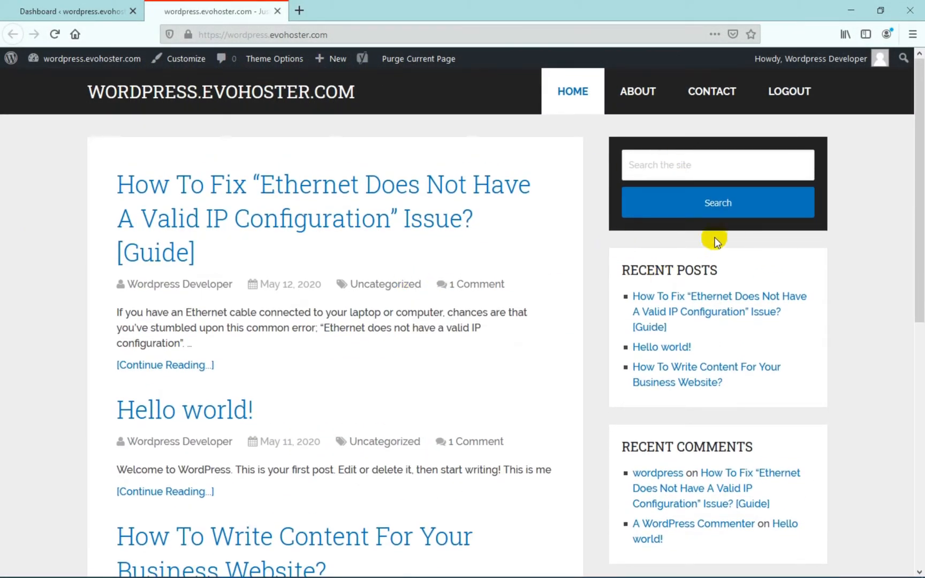
pyautogui.moveTo(800, 246)
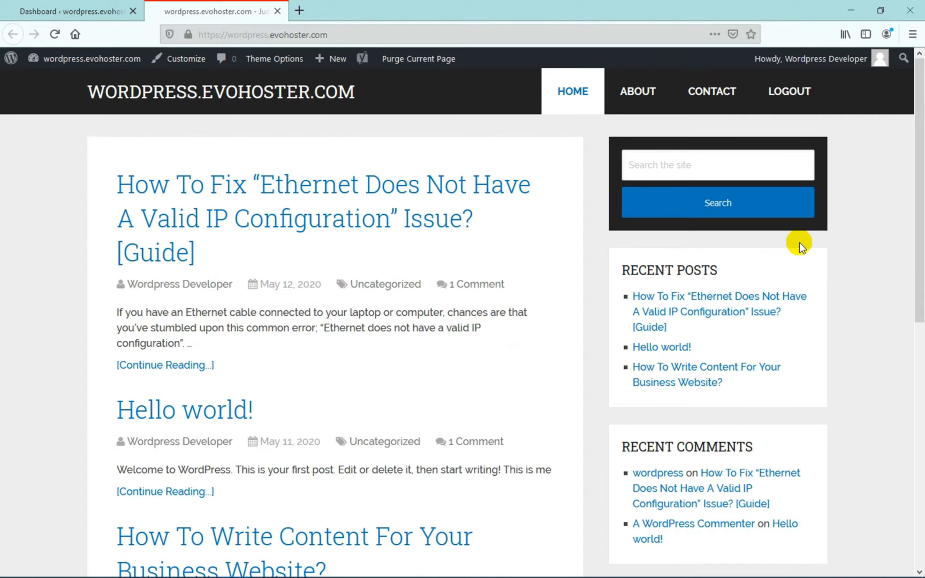
pyautogui.moveTo(626, 251)
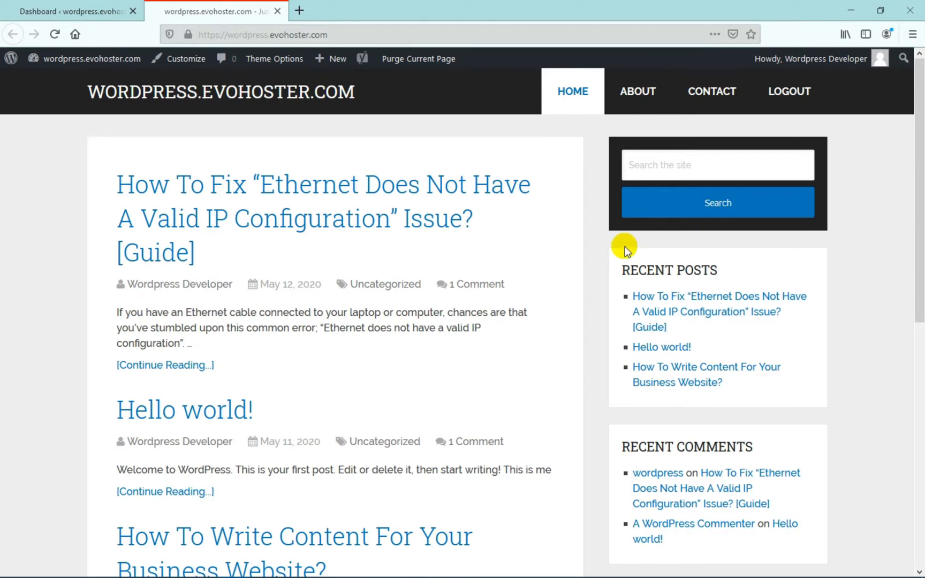
pyautogui.moveTo(68, 11)
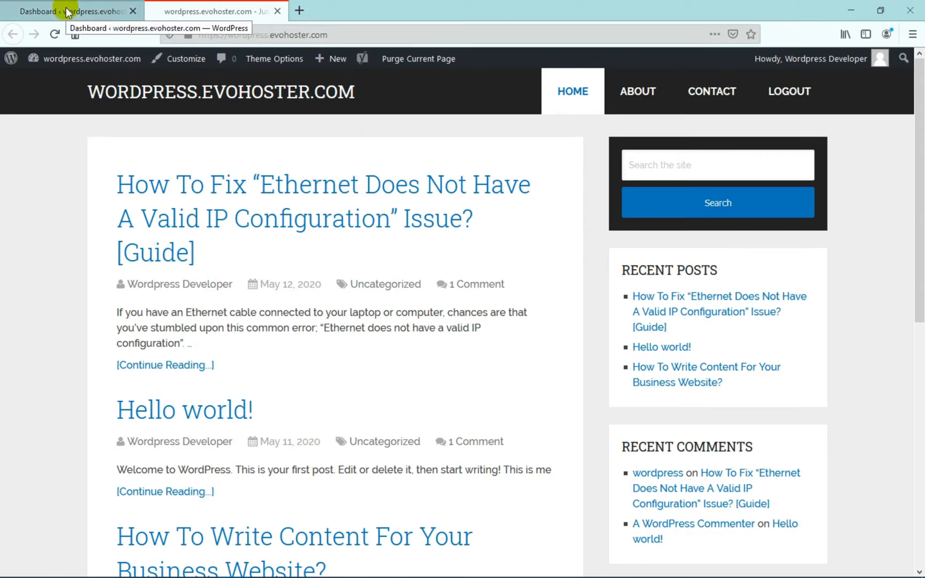
# Reach the Schema theme's file editor via Appearance in the admin dashboard
pyautogui.click(70, 11)
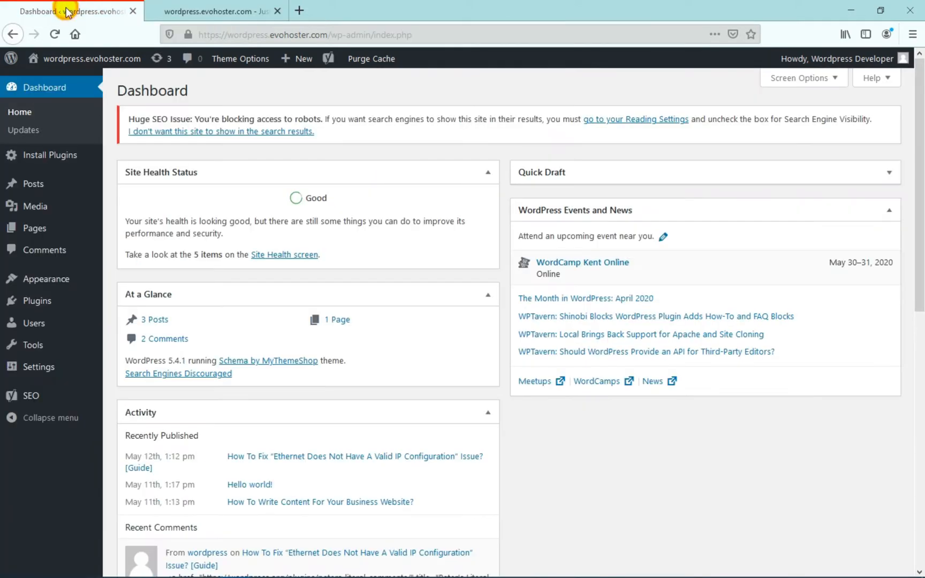
pyautogui.moveTo(45, 279)
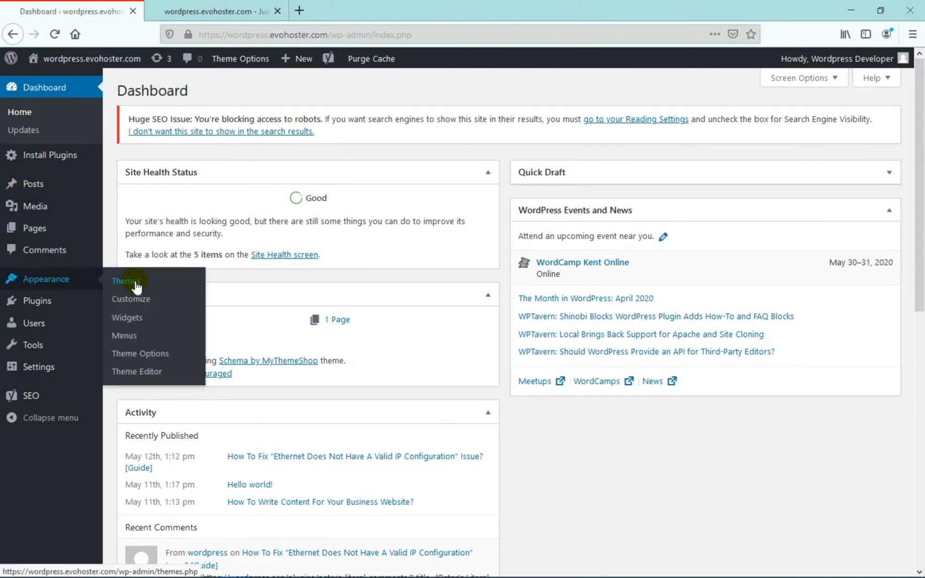
pyautogui.moveTo(136, 371)
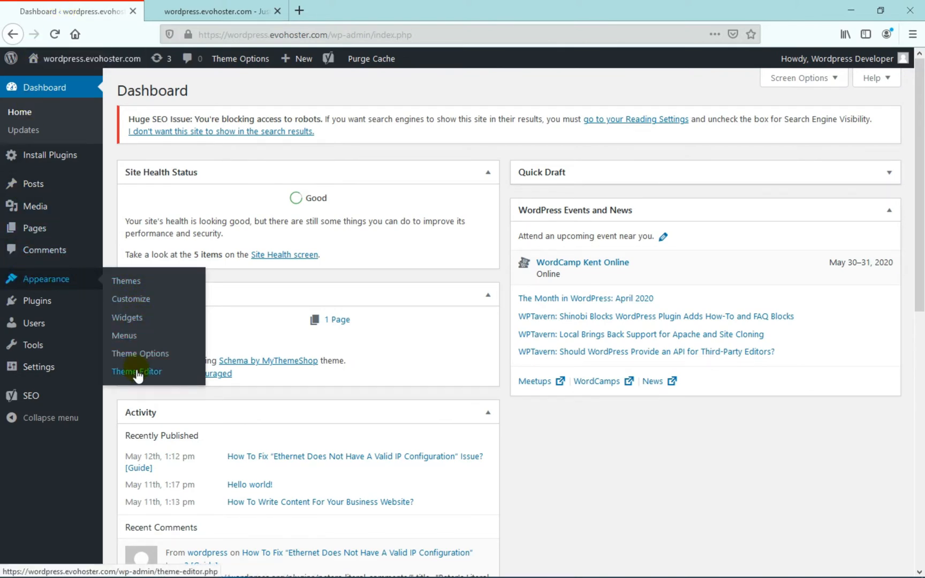
pyautogui.click(136, 371)
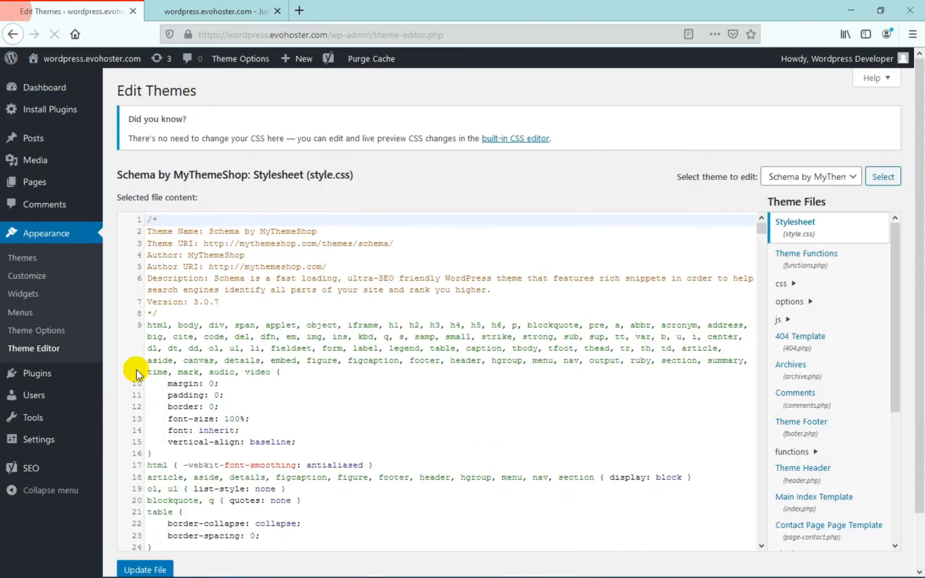
pyautogui.moveTo(807, 265)
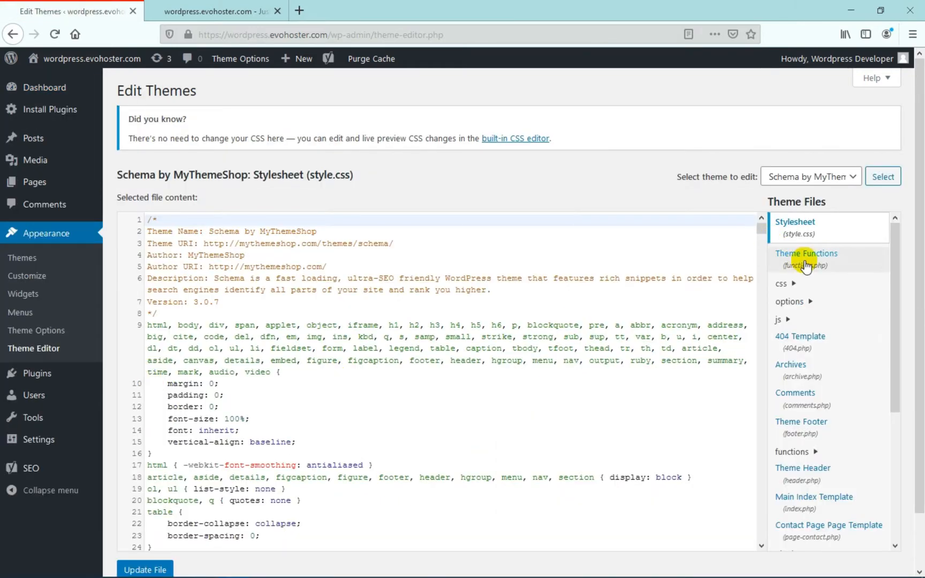
pyautogui.moveTo(806, 252)
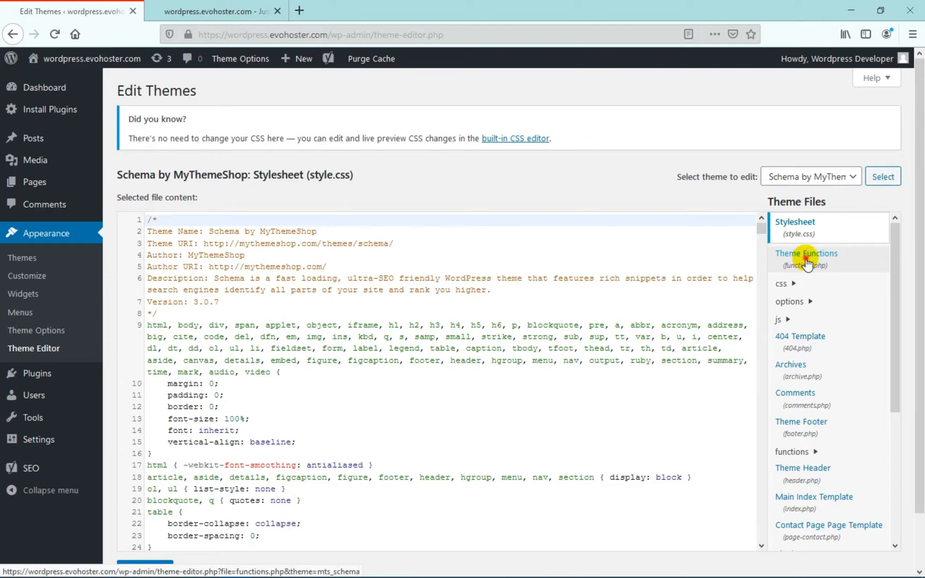
# Append get_the_user_ip with add_shortcode('show_ip') to functions.php and update the file
pyautogui.click(806, 253)
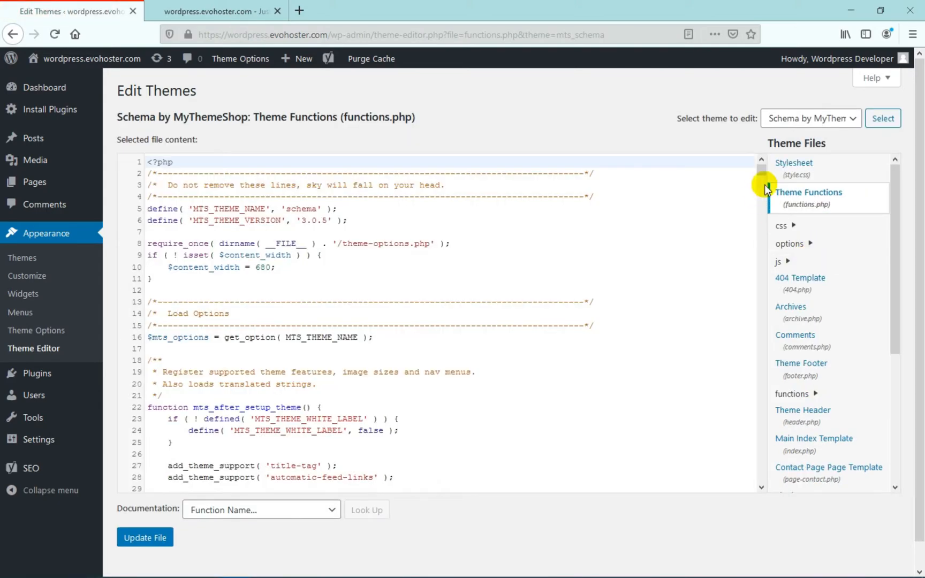
pyautogui.scroll(-3)
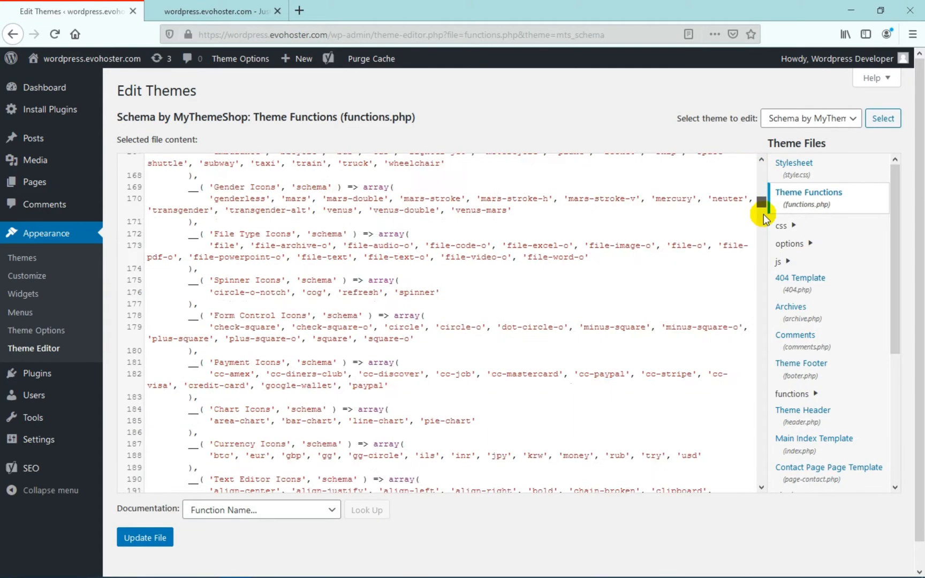
pyautogui.scroll(-3)
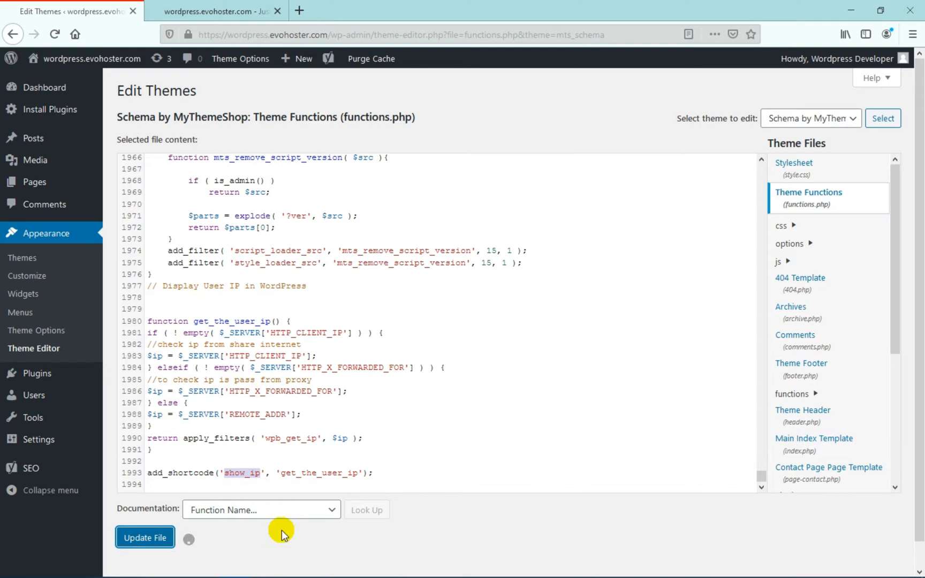
pyautogui.click(145, 537)
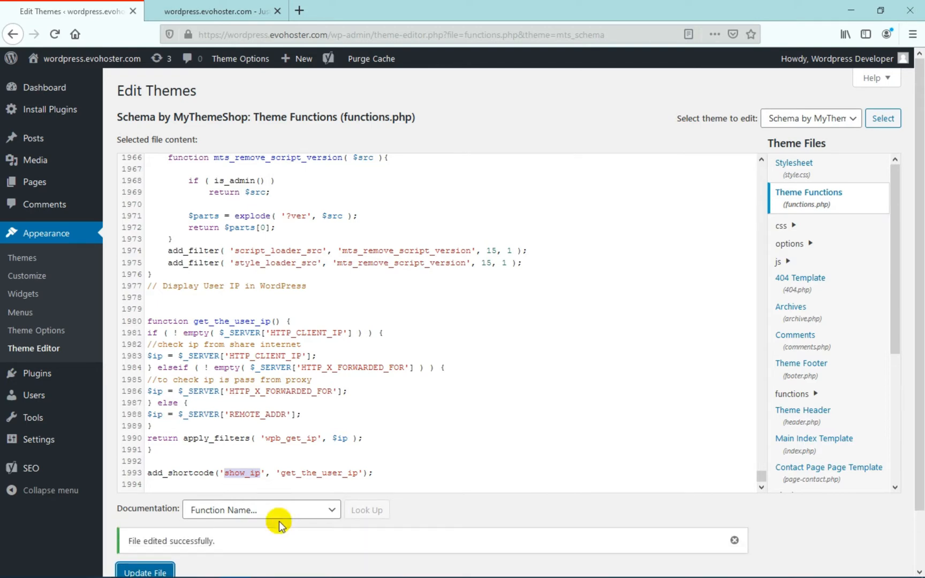
pyautogui.moveTo(23, 293)
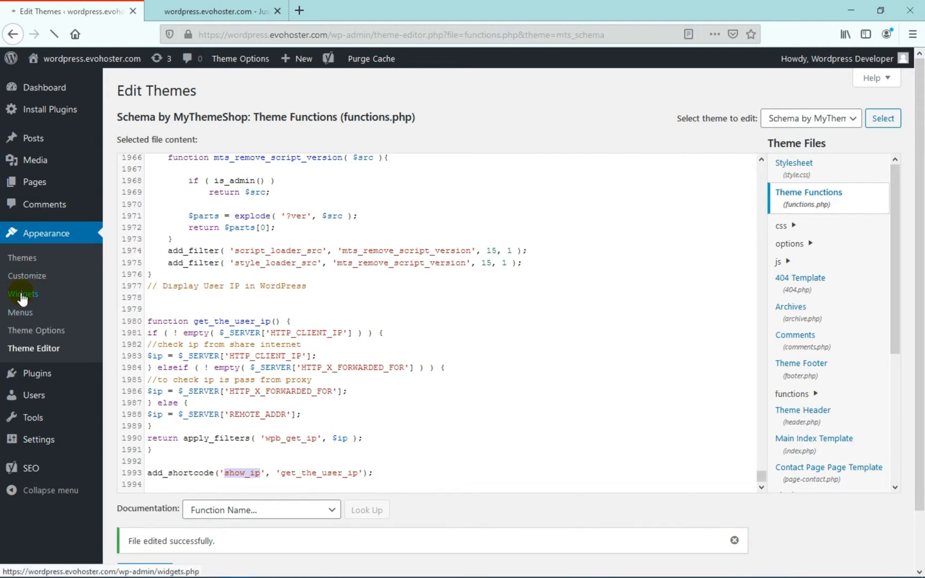
# Place a Text widget in the Sidebar area under Search on the Widgets page
pyautogui.click(24, 293)
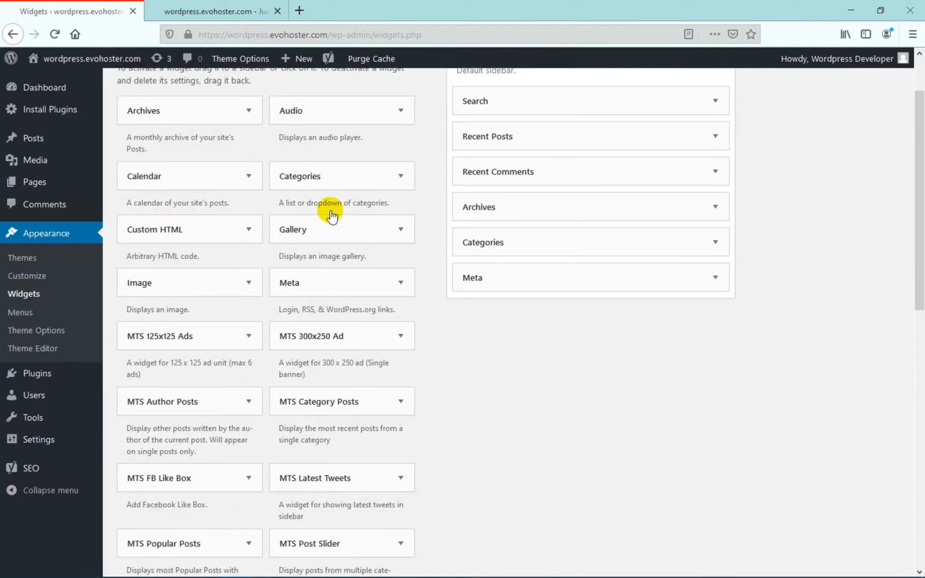
pyautogui.scroll(-3)
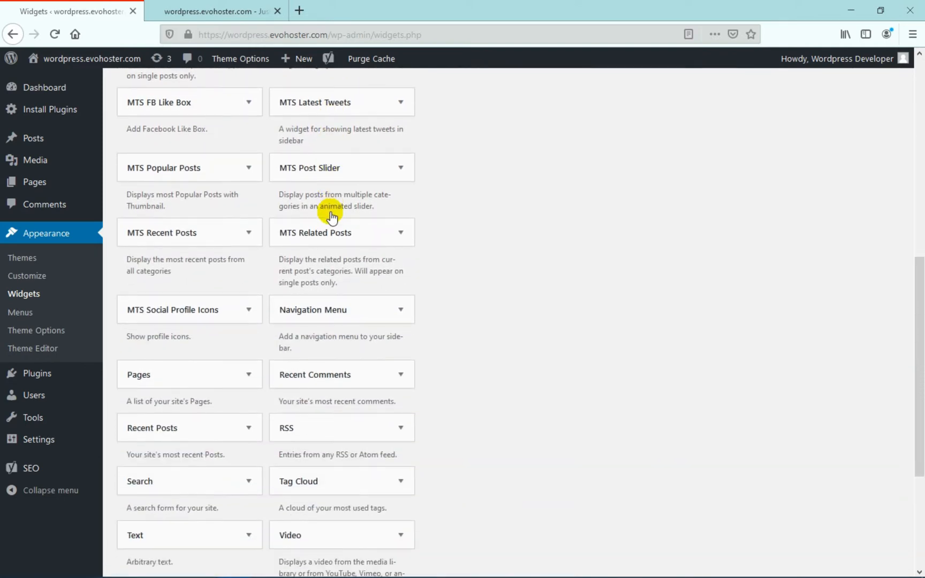
pyautogui.scroll(-3)
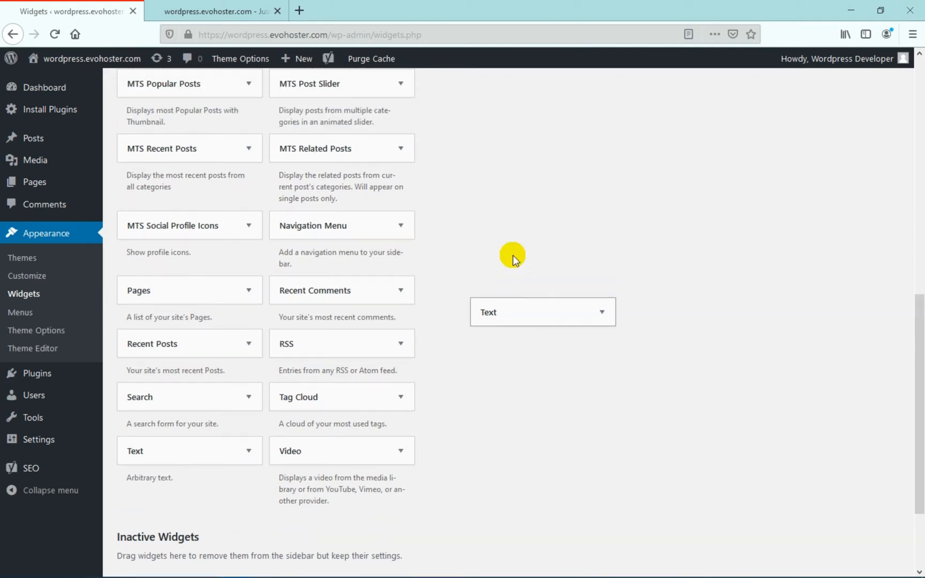
pyautogui.scroll(3)
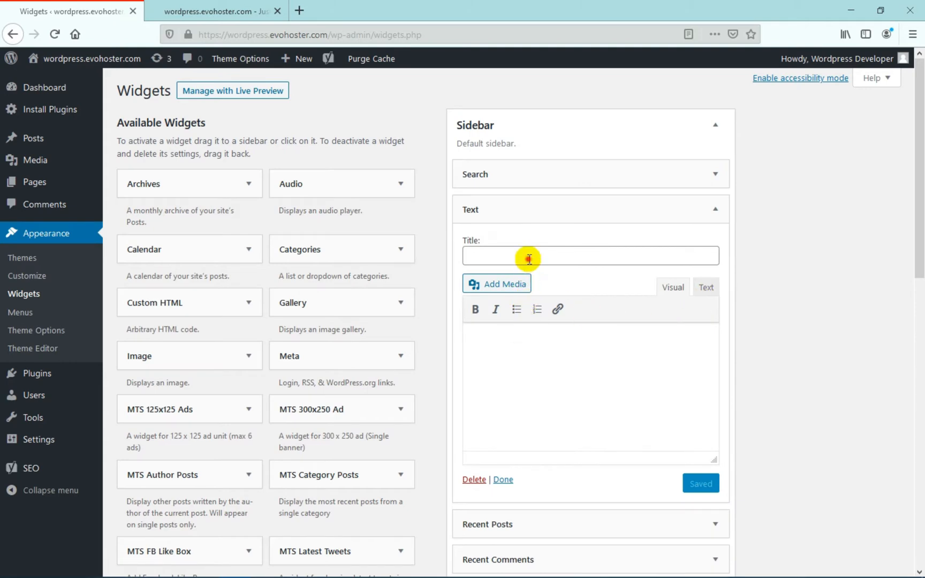
# Title the widget 'Your IP' with [show_ip] as its body, save it and finish
pyautogui.write('Your')
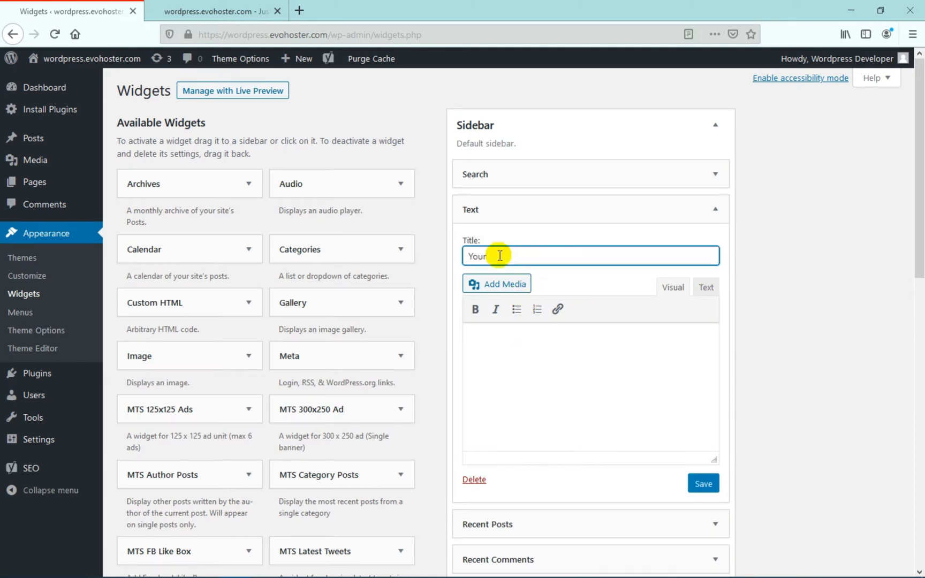
pyautogui.write('IP')
pyautogui.click(591, 386)
pyautogui.write('[show_ip]')
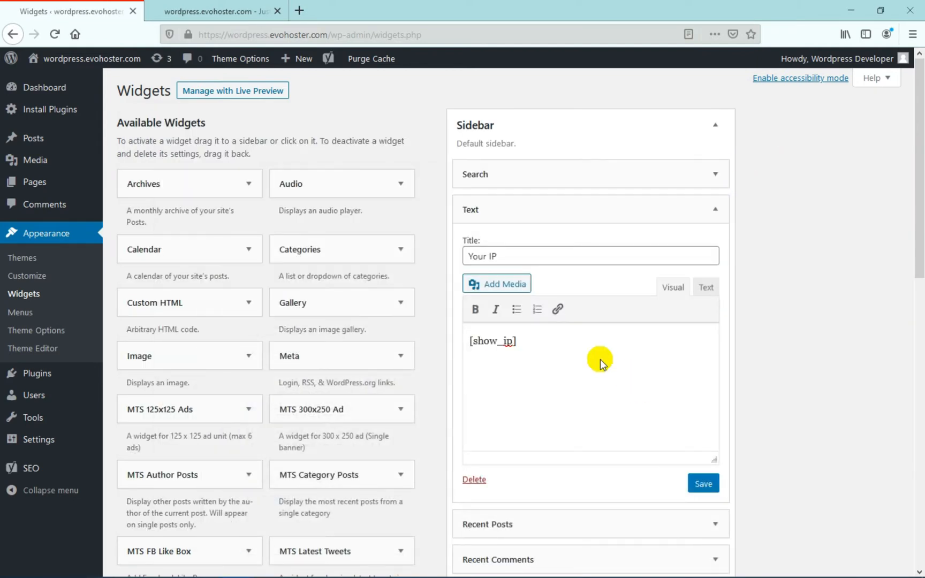
pyautogui.moveTo(701, 512)
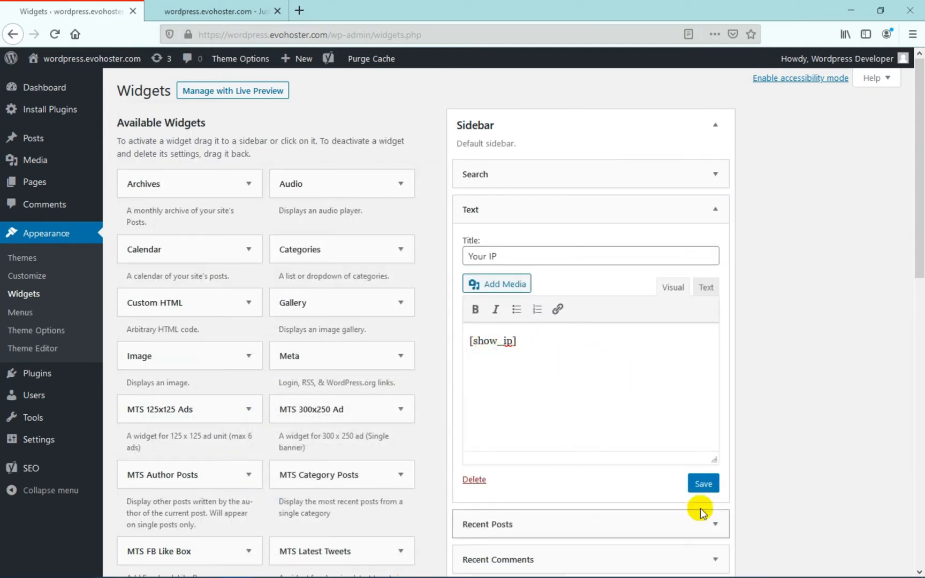
pyautogui.click(702, 483)
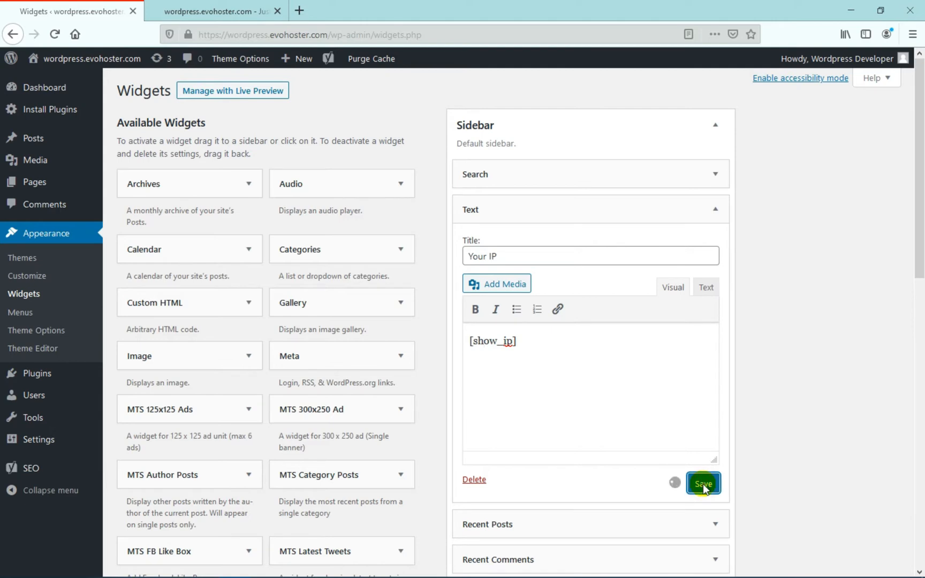
pyautogui.click(701, 483)
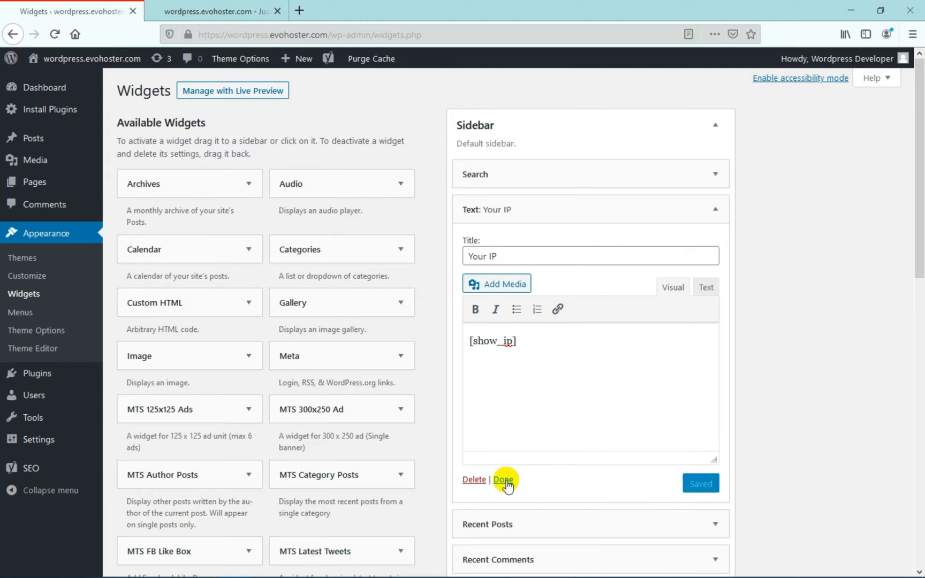
pyautogui.click(503, 479)
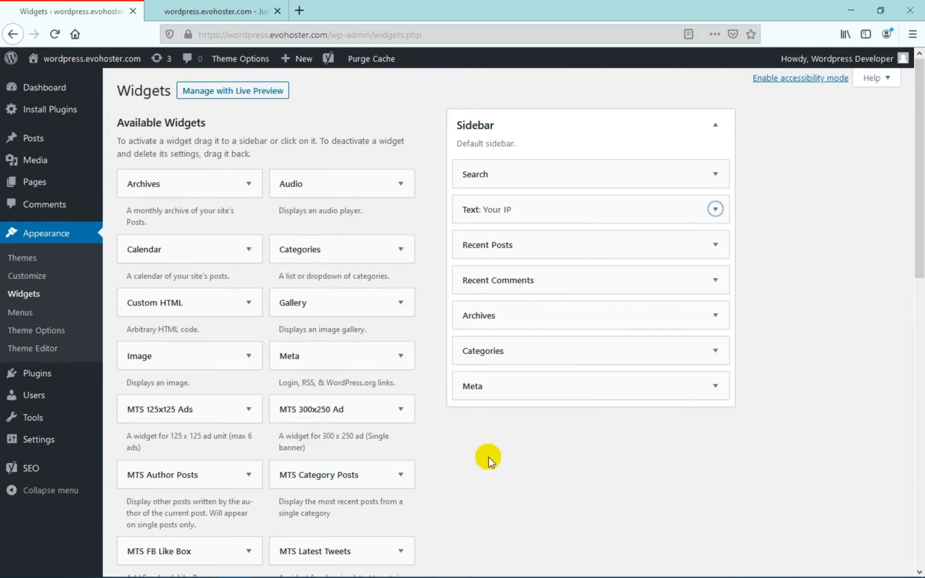
# Reload the live site to reveal the Your IP sidebar section with the visitor's address
pyautogui.click(212, 11)
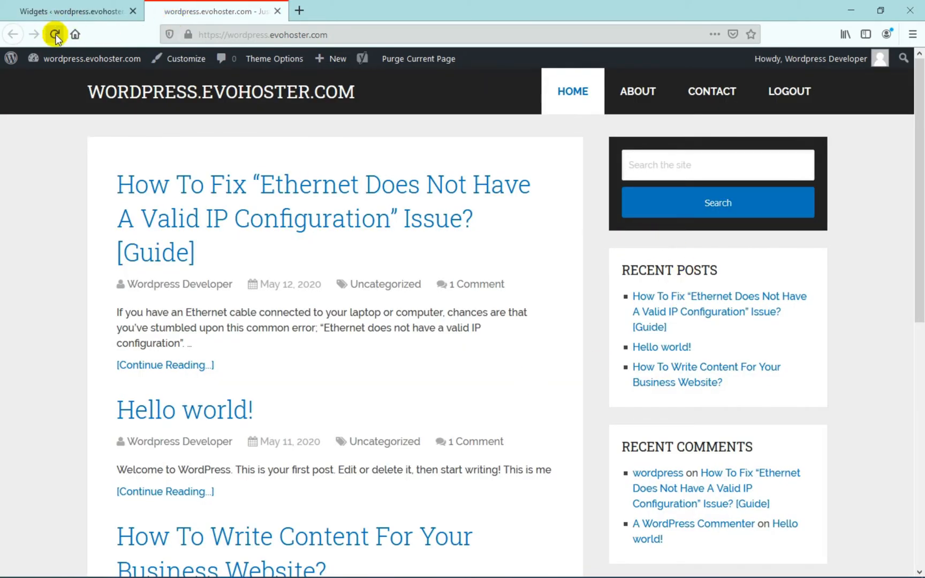
pyautogui.click(54, 33)
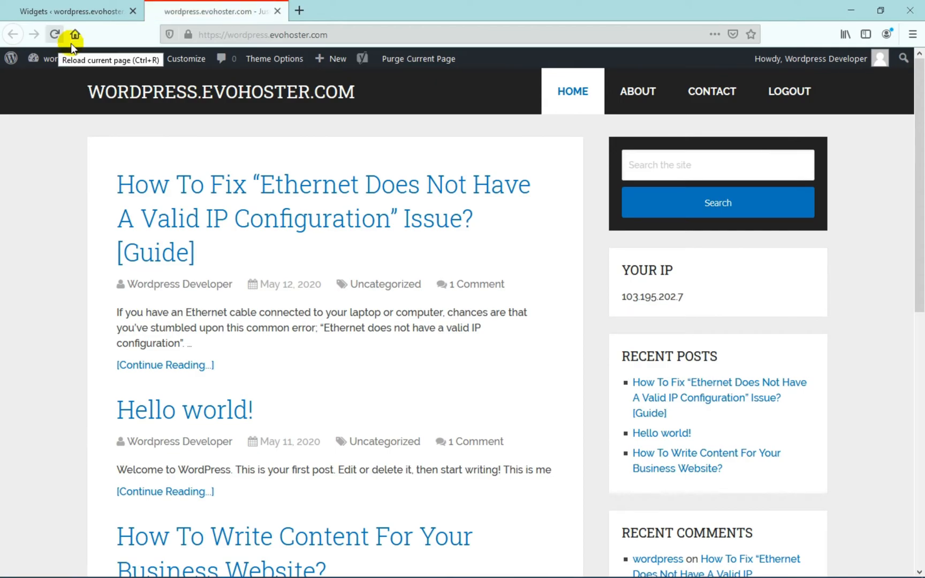